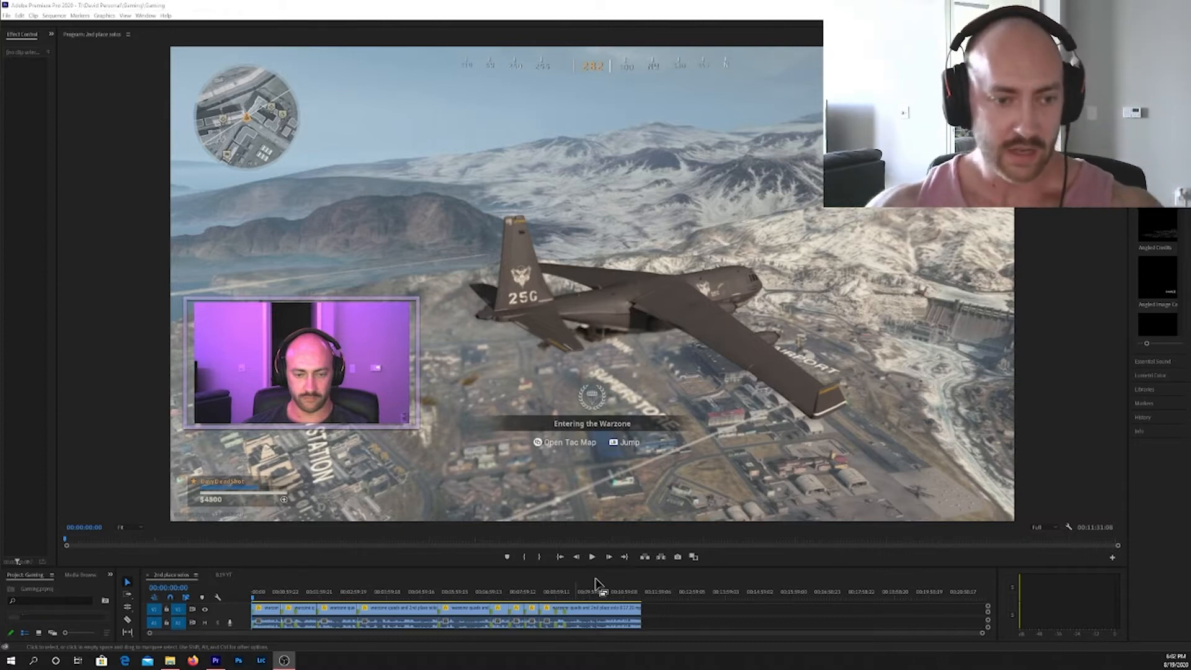
mouse_move(596, 541)
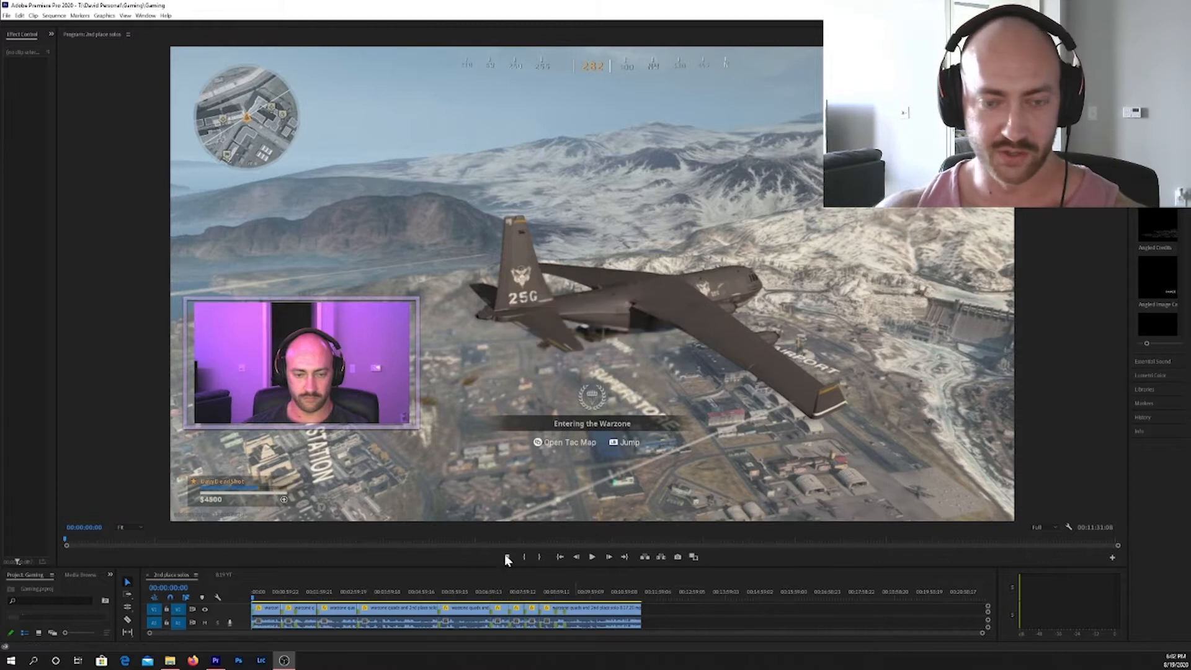
mouse_move(625, 573)
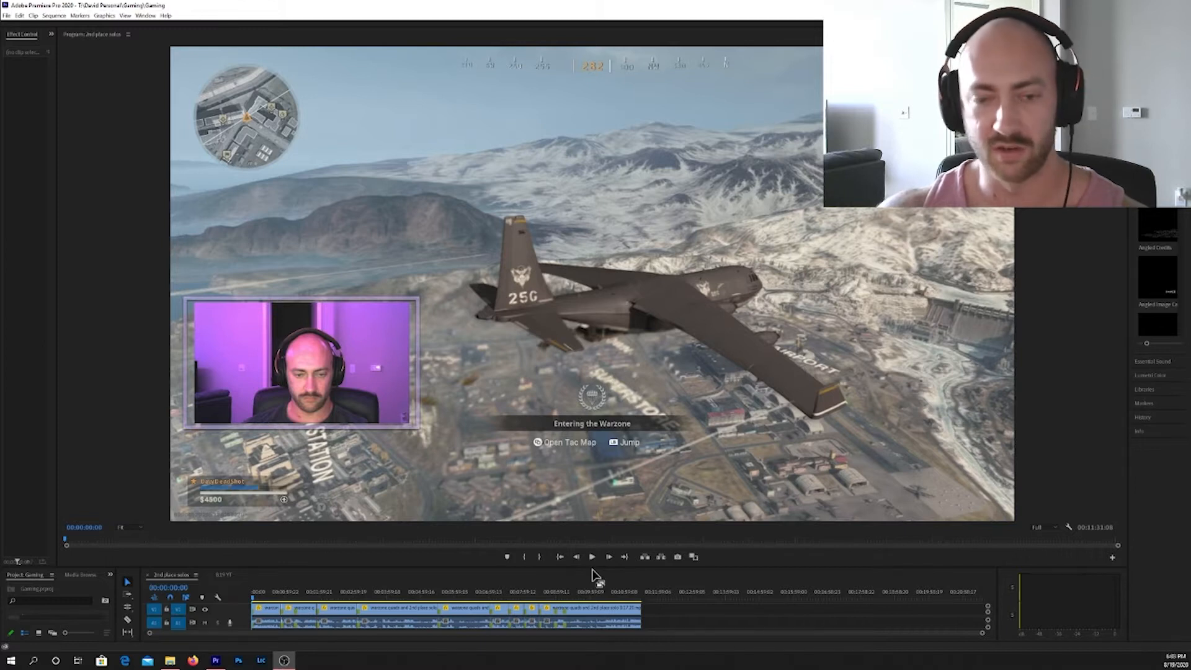
mouse_move(588, 569)
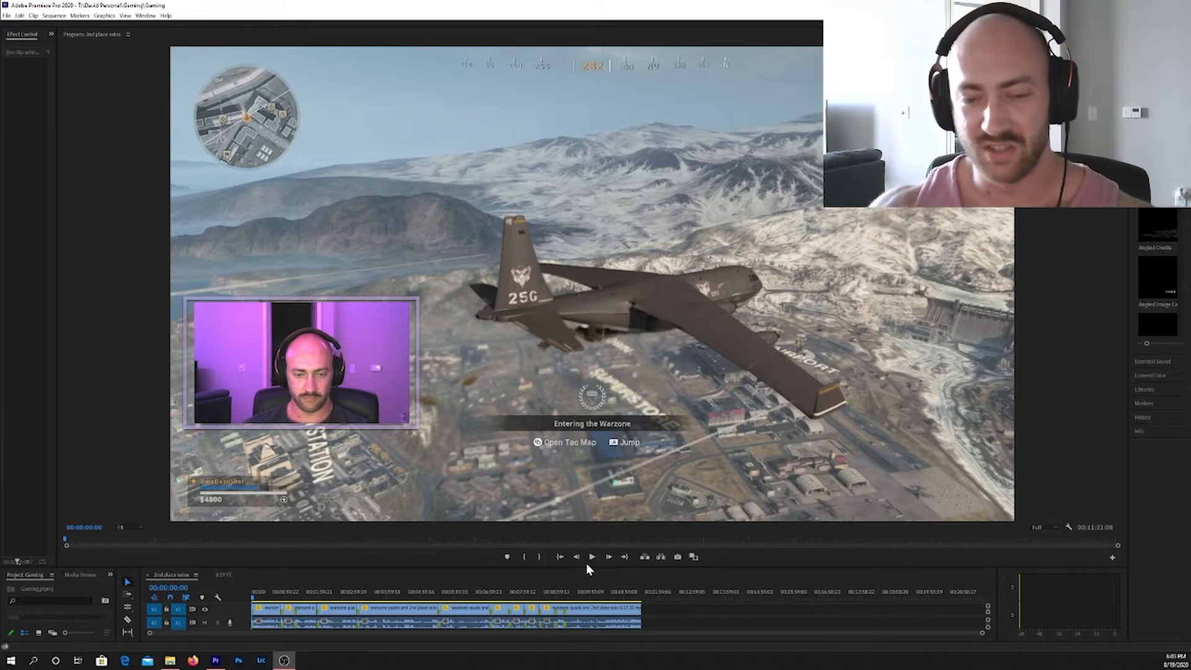
Step: Play the gameplay forward and hold at about 00:11:01:09 on the scoped view by the airport wall
click(593, 557)
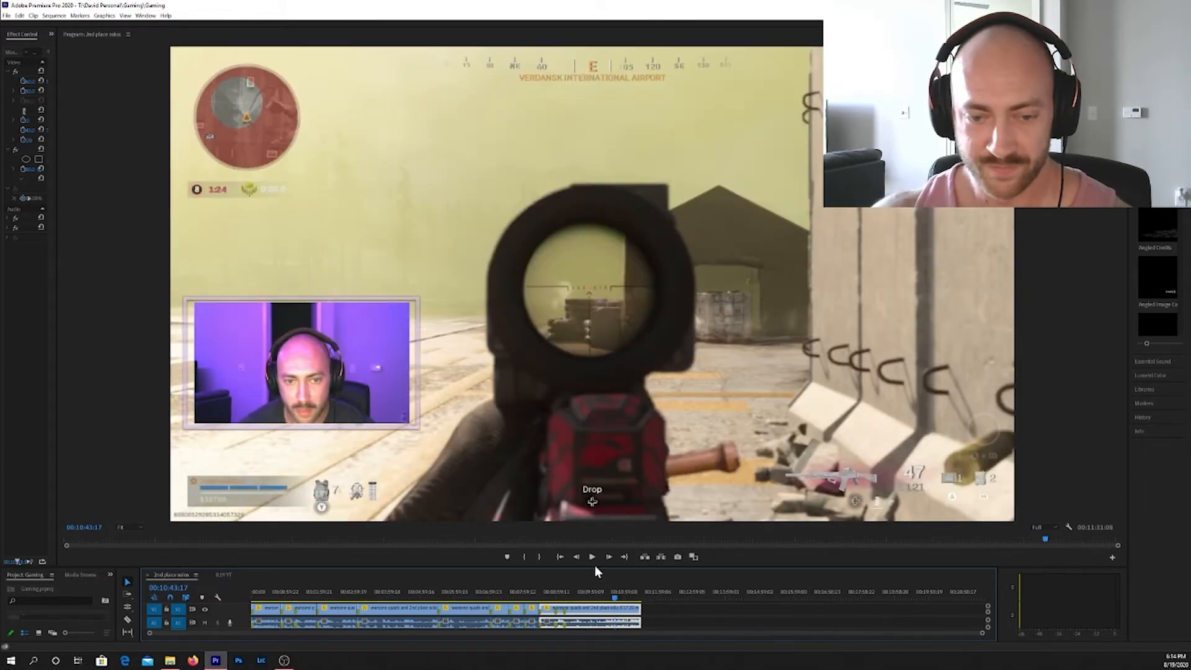
click(593, 557)
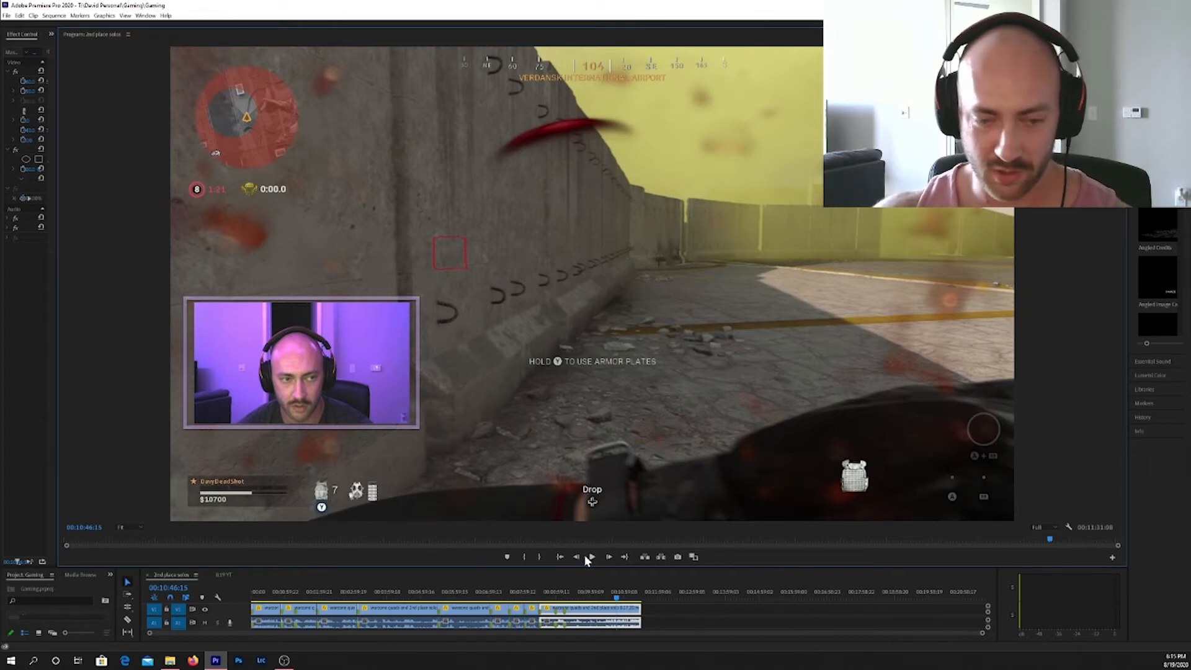
click(594, 557)
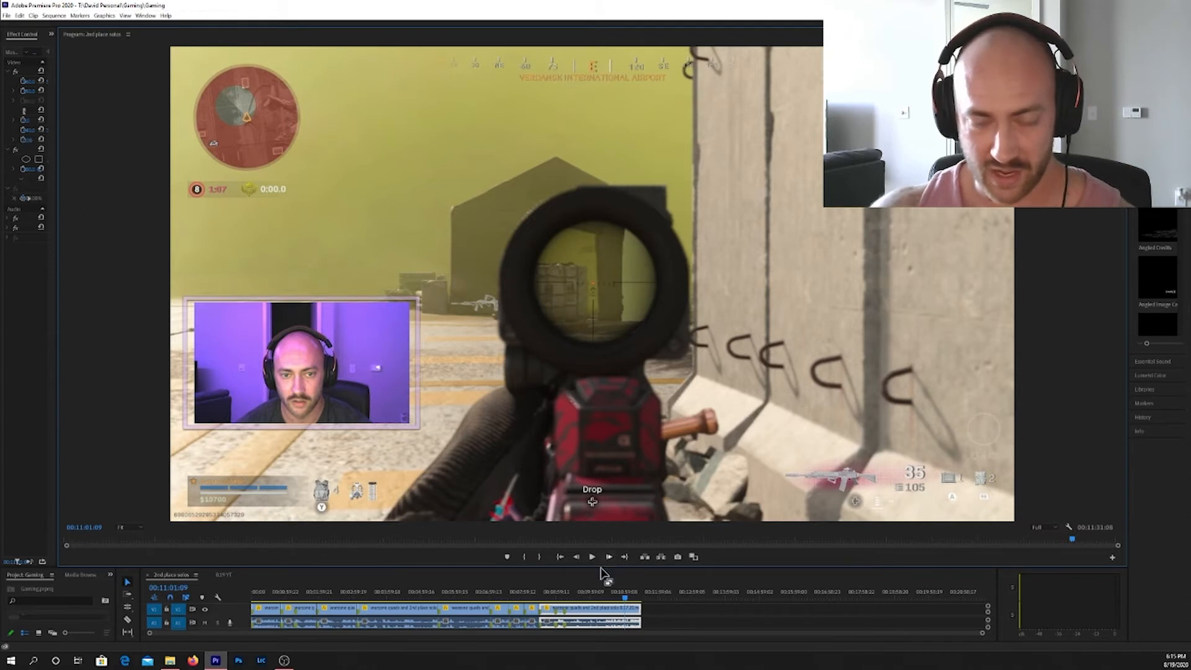
mouse_move(593, 553)
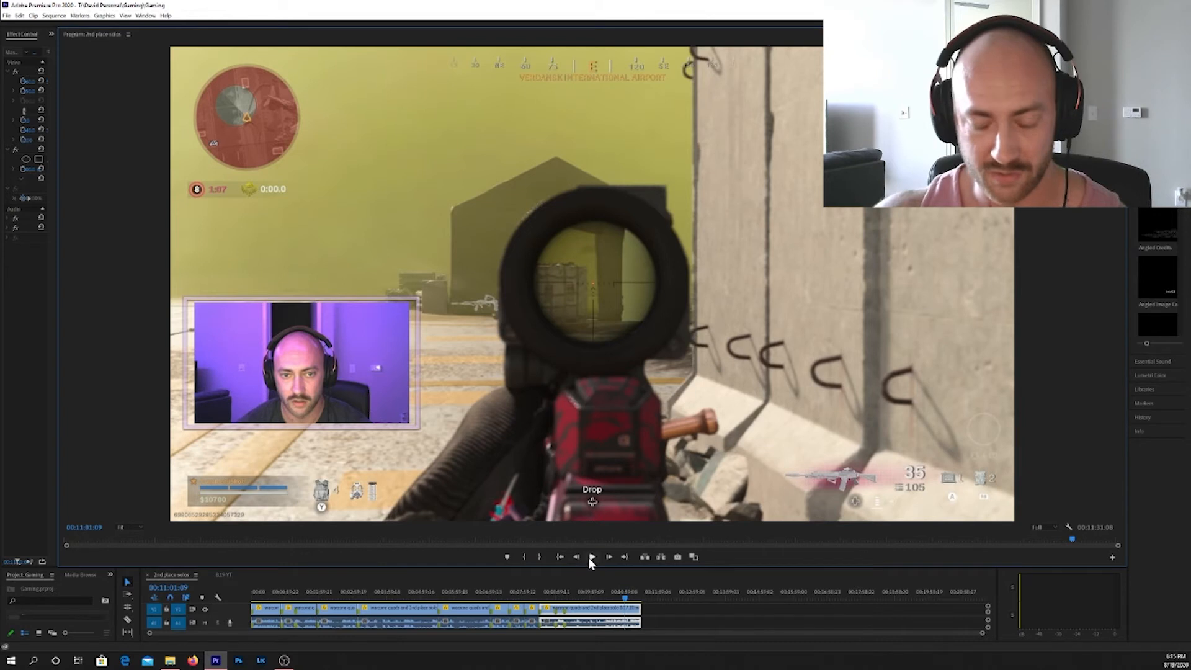
Step: Resume playback through the death and stop at about 11:17 on the killcam screen
click(595, 557)
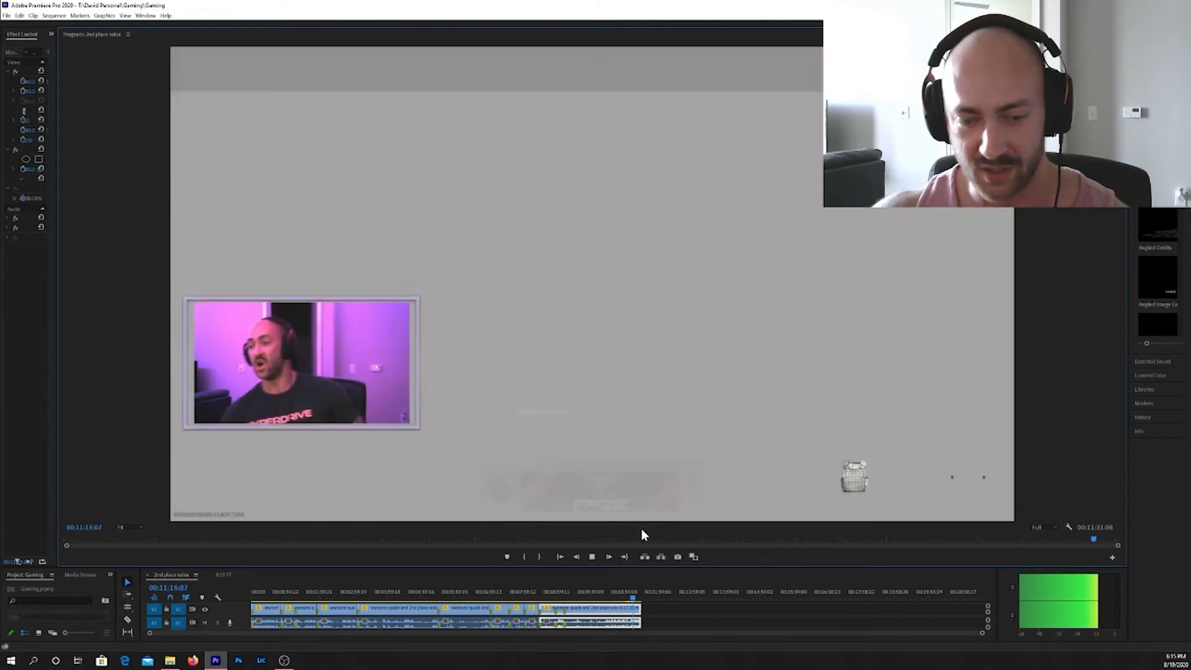
click(592, 557)
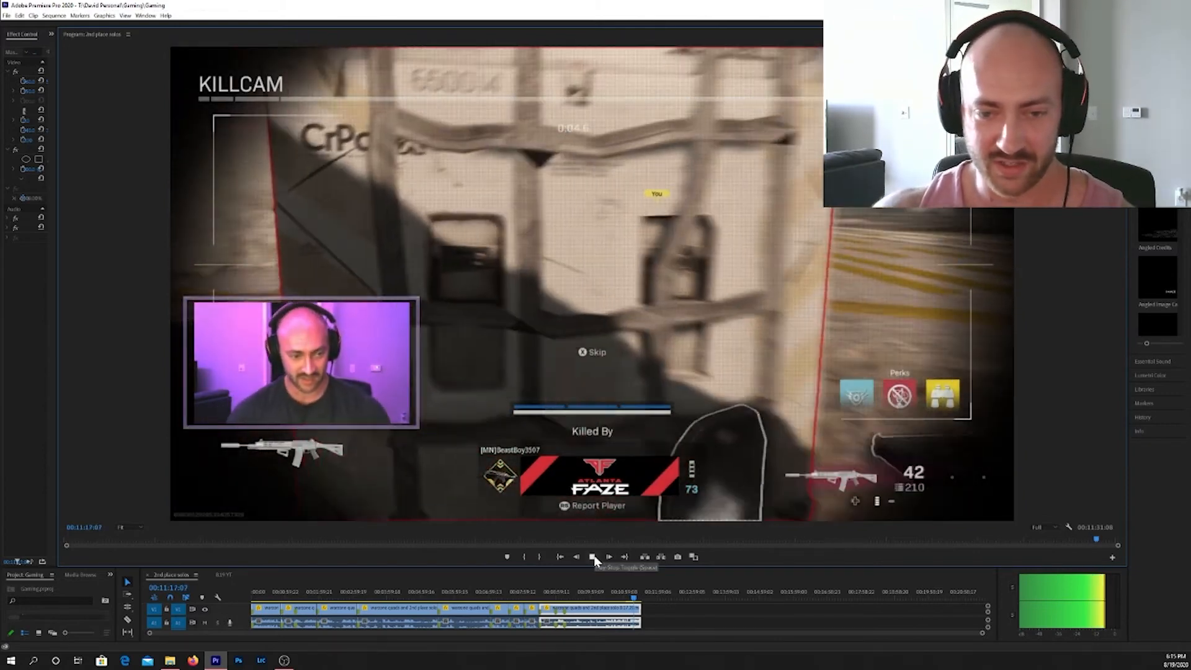